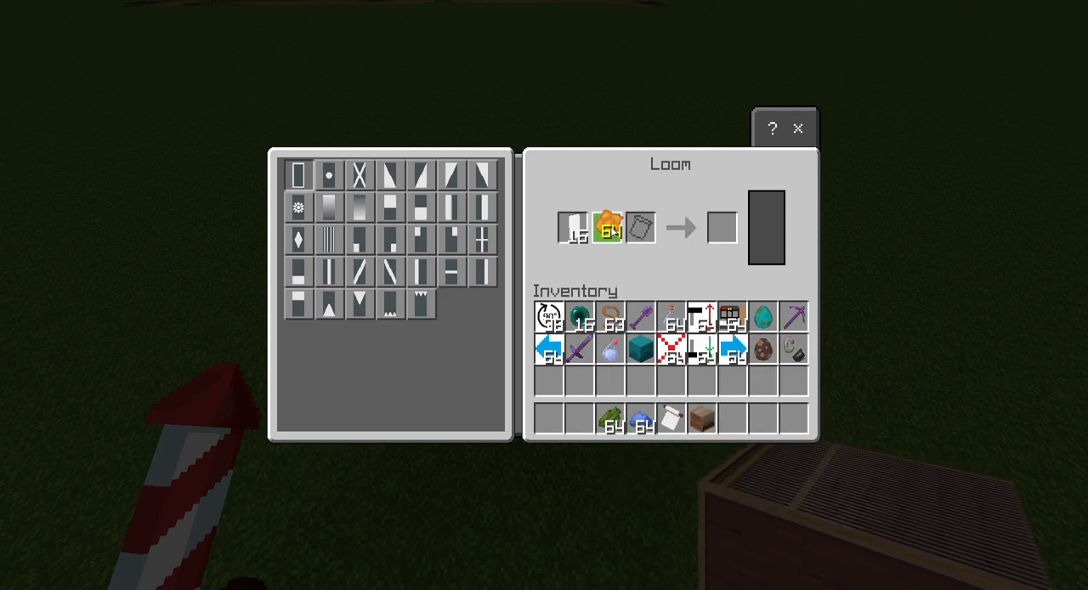
Step: Apply the orange top stripe pattern to the white banner in the loom
left_click(297, 304)
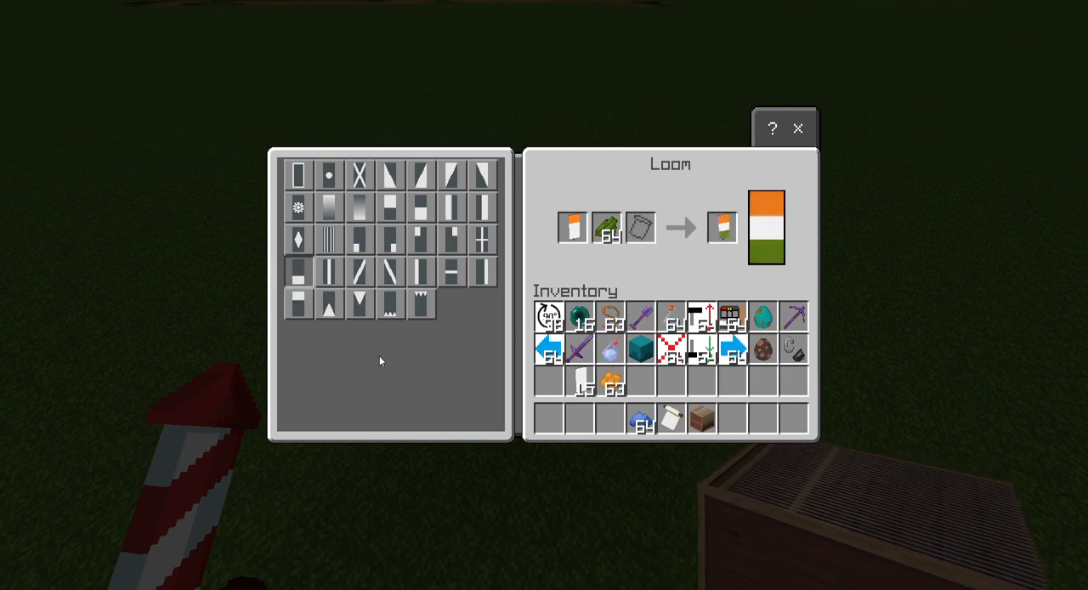
Step: Collect the green-striped banner, add the blue flower-pattern wheel emblem, and take the finished banner
left_click(723, 227)
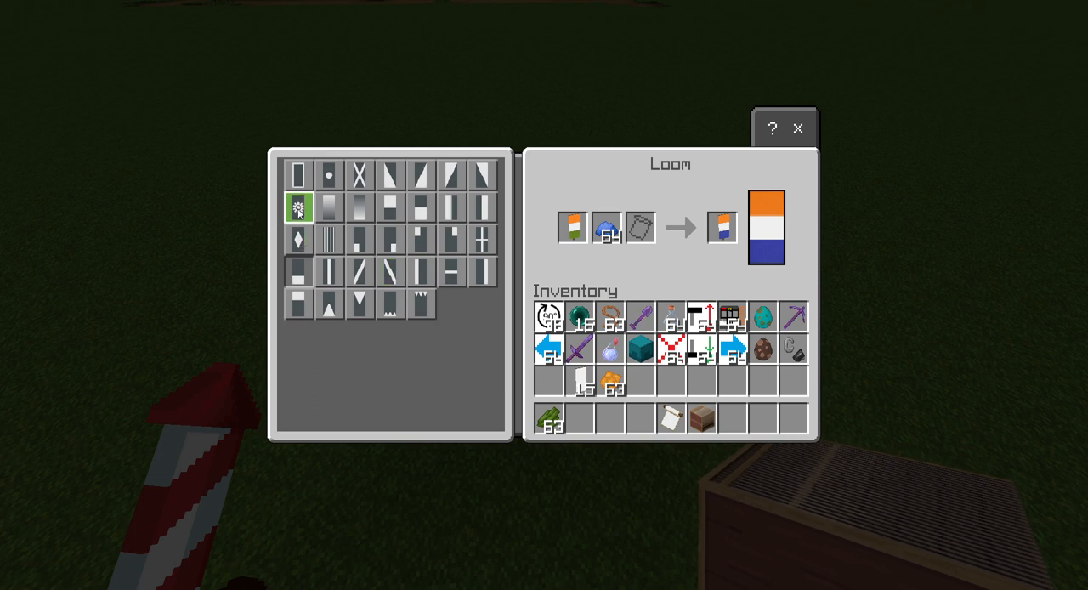
left_click(297, 206)
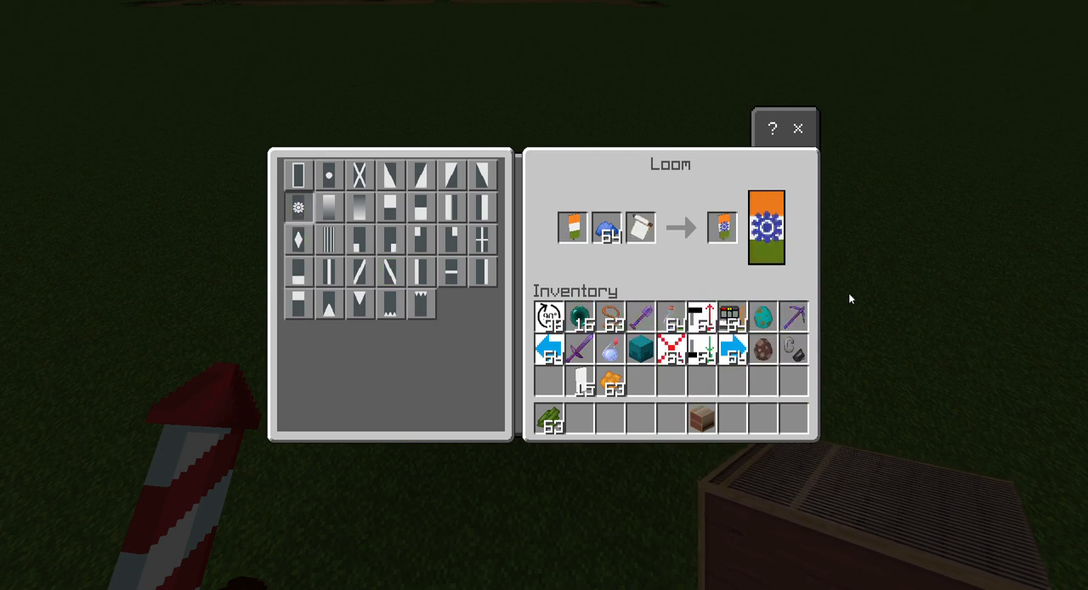
left_click(721, 227)
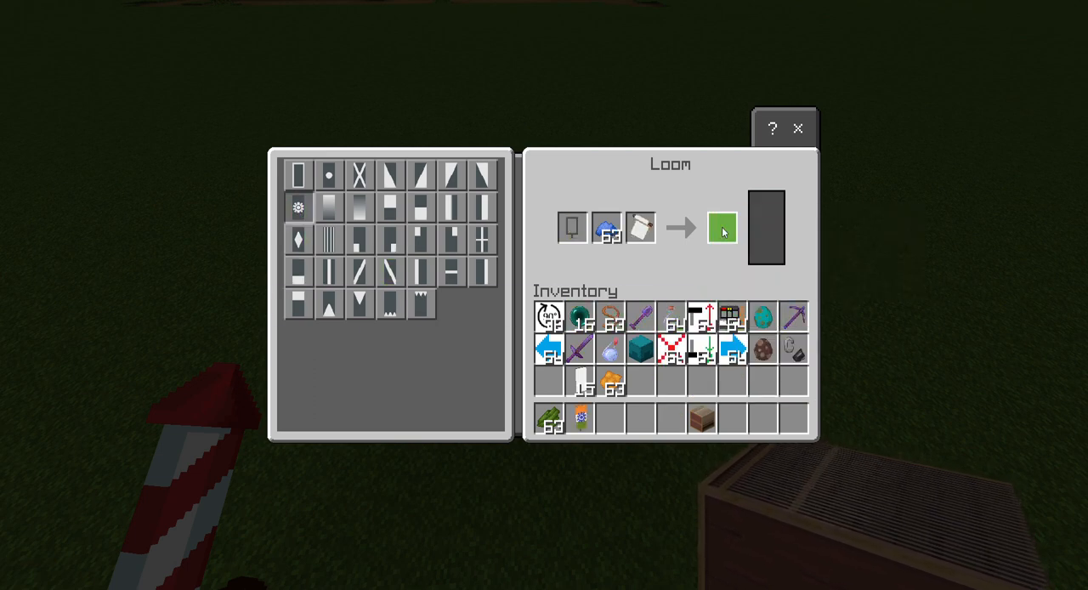